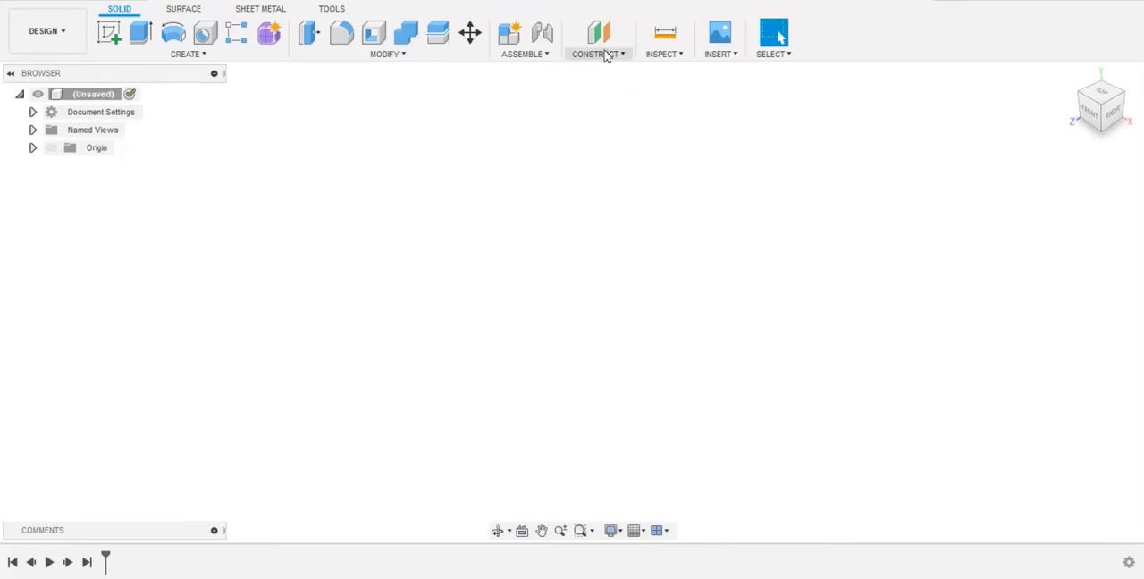
Step: Review the construction features available in the Construct list
click(597, 38)
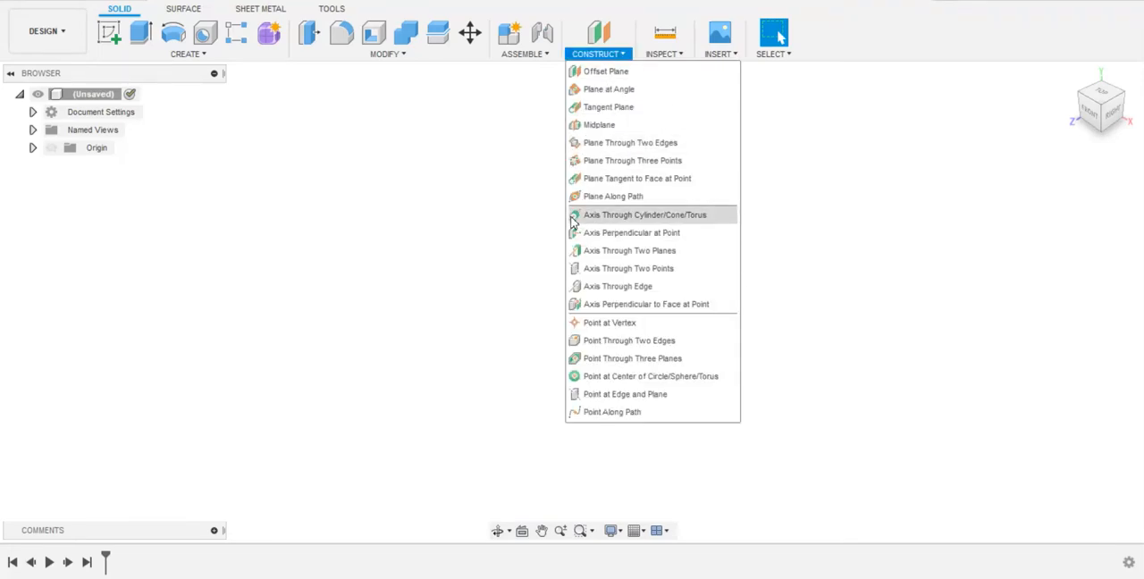
mouse_move(646, 304)
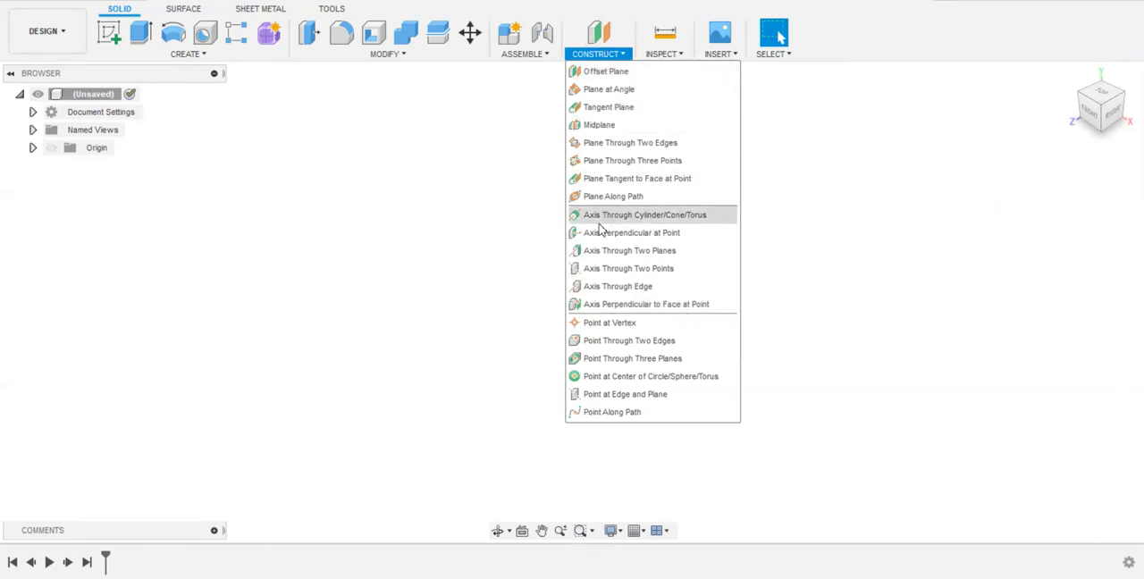
mouse_move(666, 219)
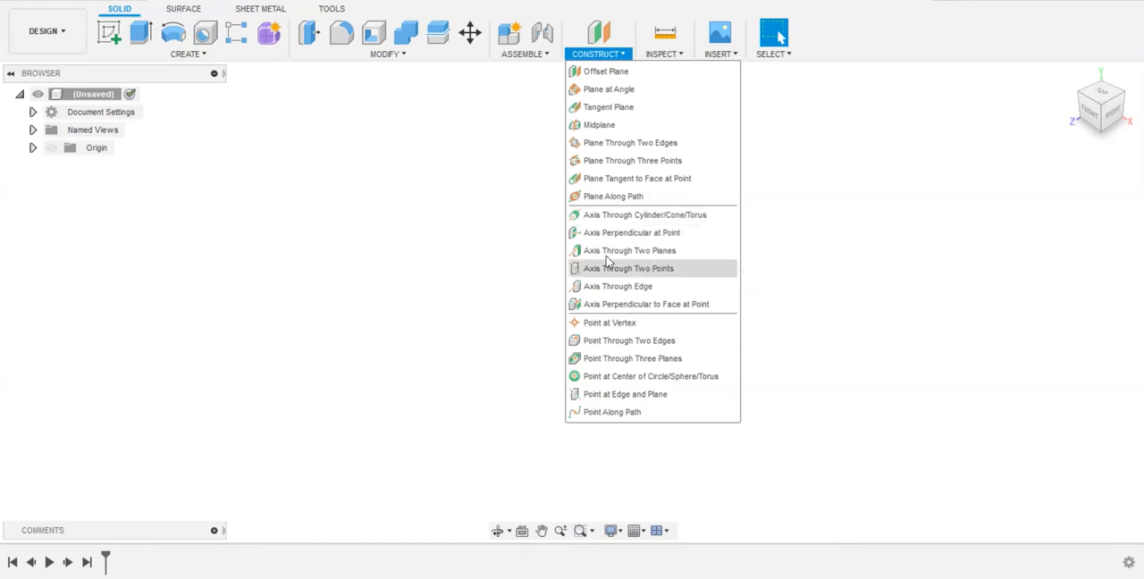
mouse_move(619, 287)
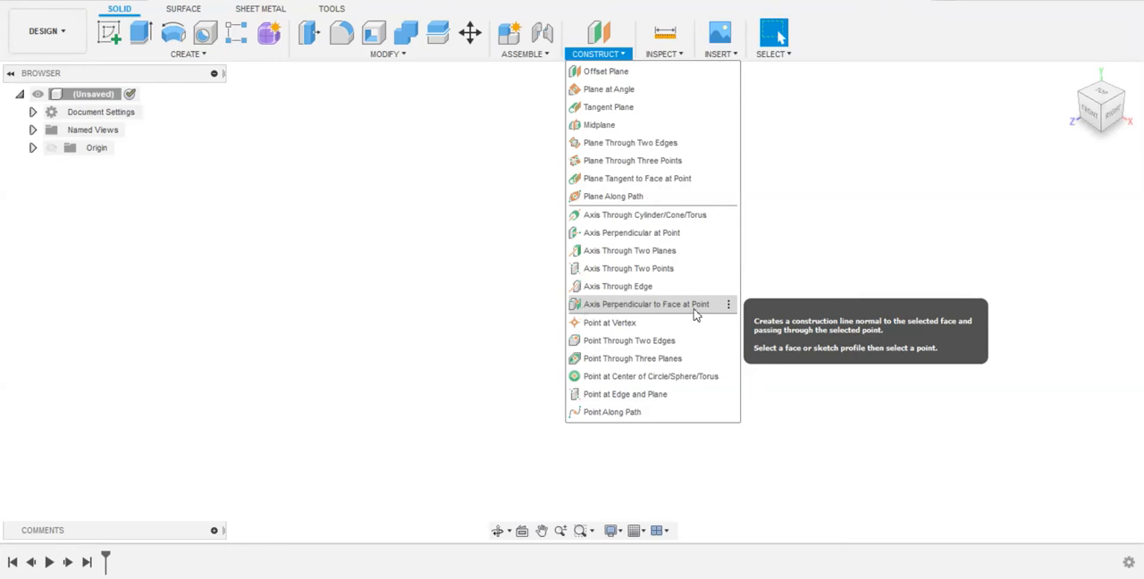
mouse_move(325, 193)
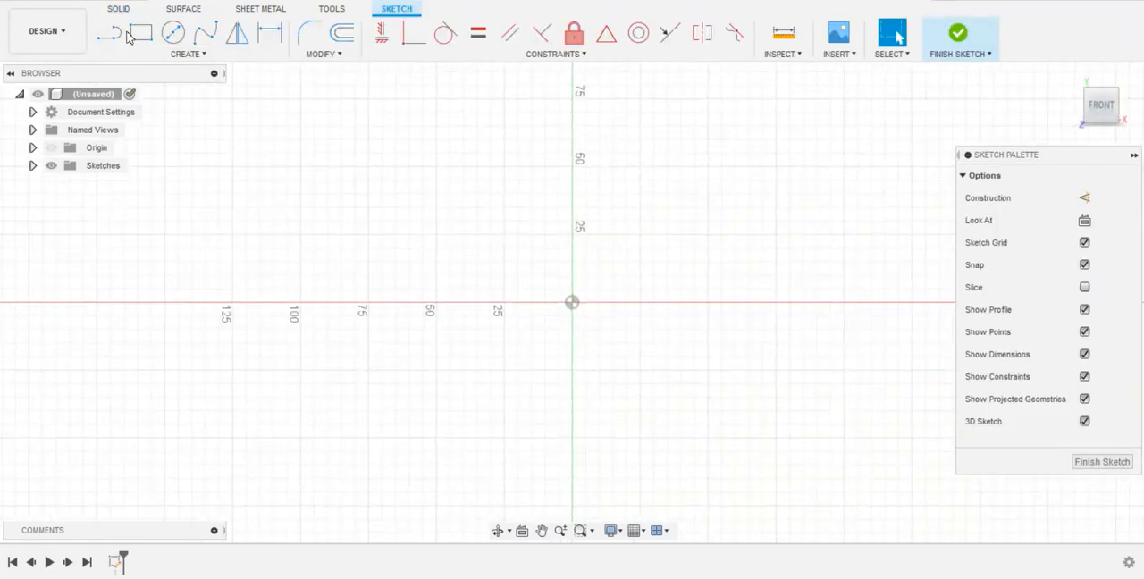
Step: Draw a rectangle in the front-plane sketch with the Rectangle tool
click(139, 32)
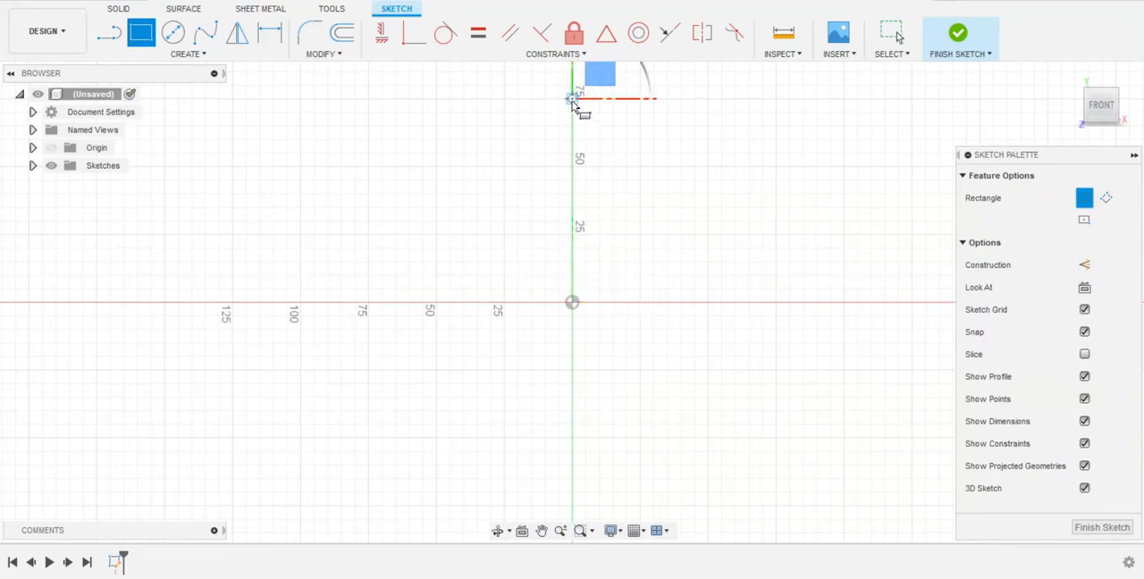
drag(573, 103, 803, 234)
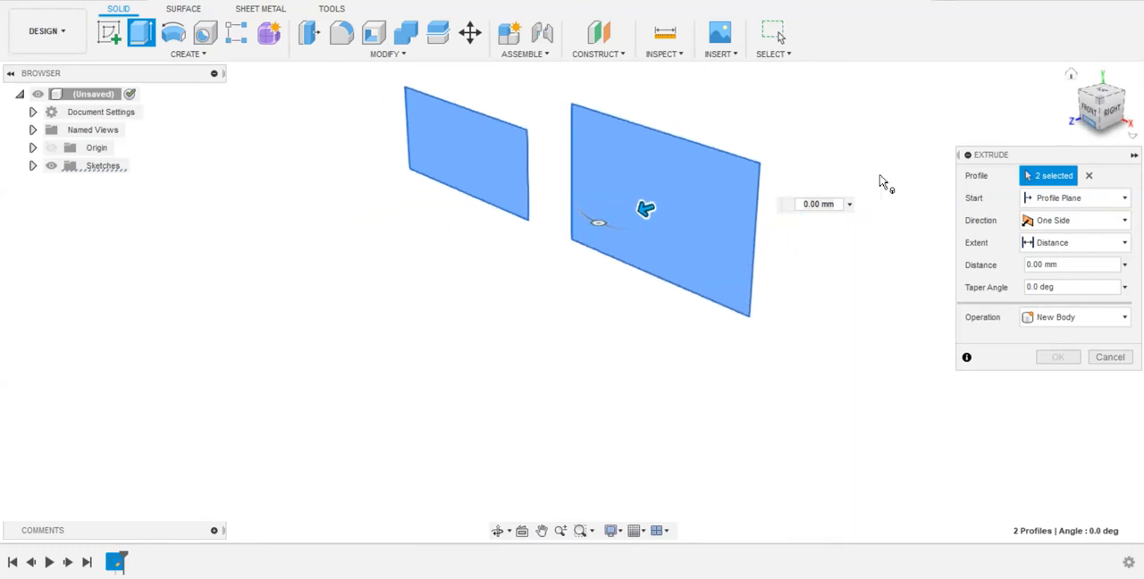
Step: Extrude both rectangle profiles about 65 mm into two separate solid boxes
drag(645, 208, 486, 261)
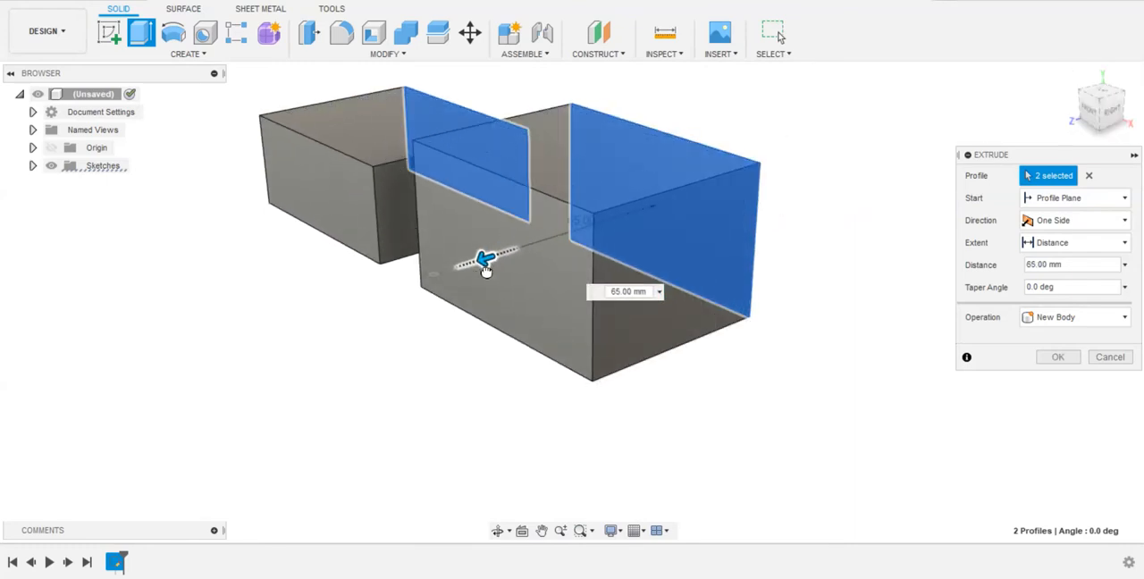
click(1059, 357)
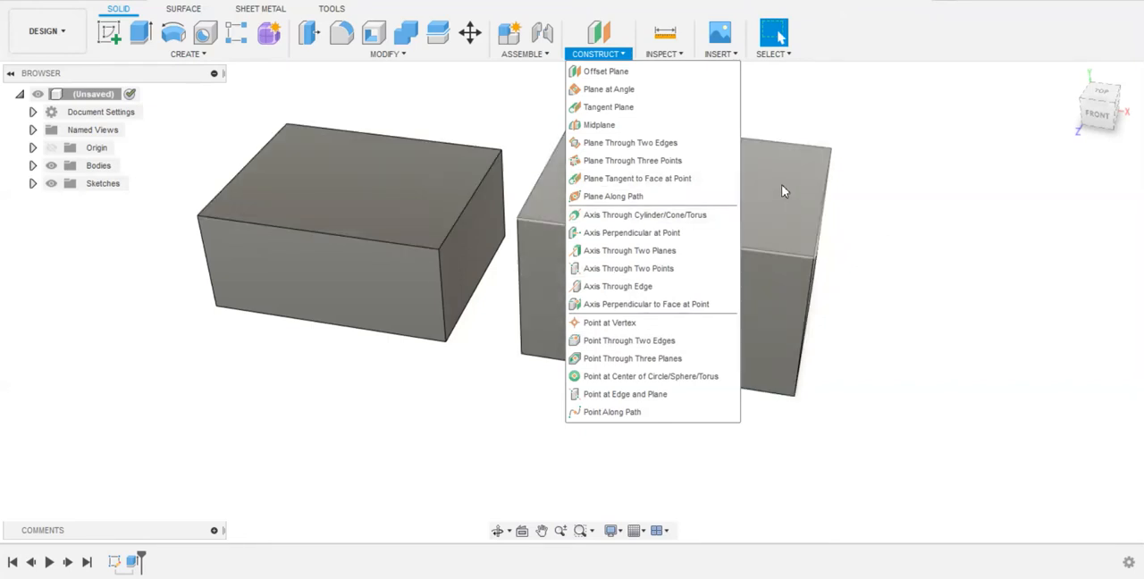
mouse_move(821, 183)
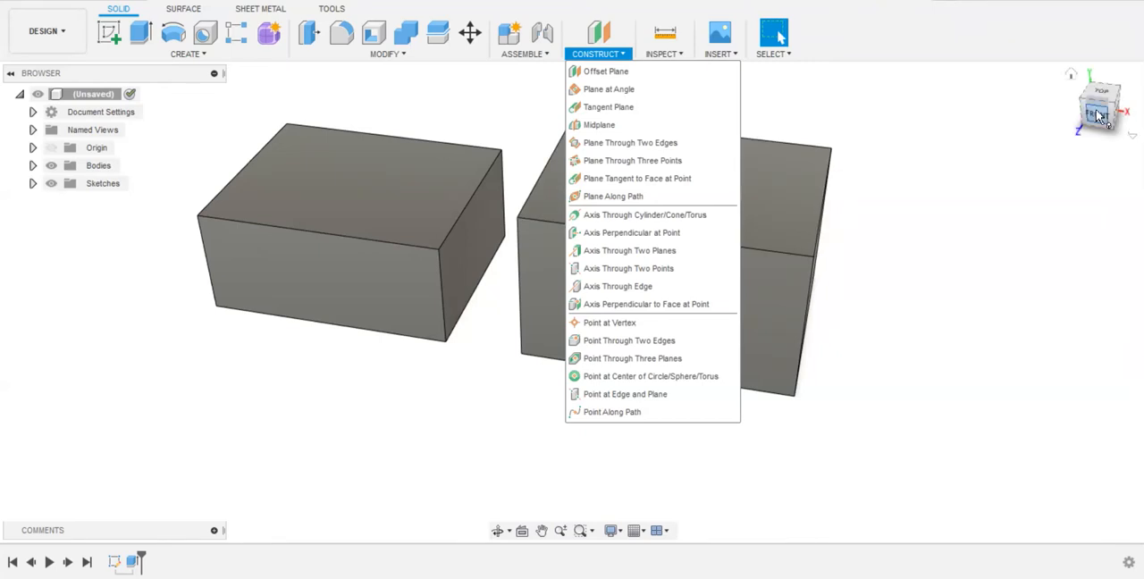
Step: Create an axis perpendicular to the right box's top face through the left box's corner
click(646, 304)
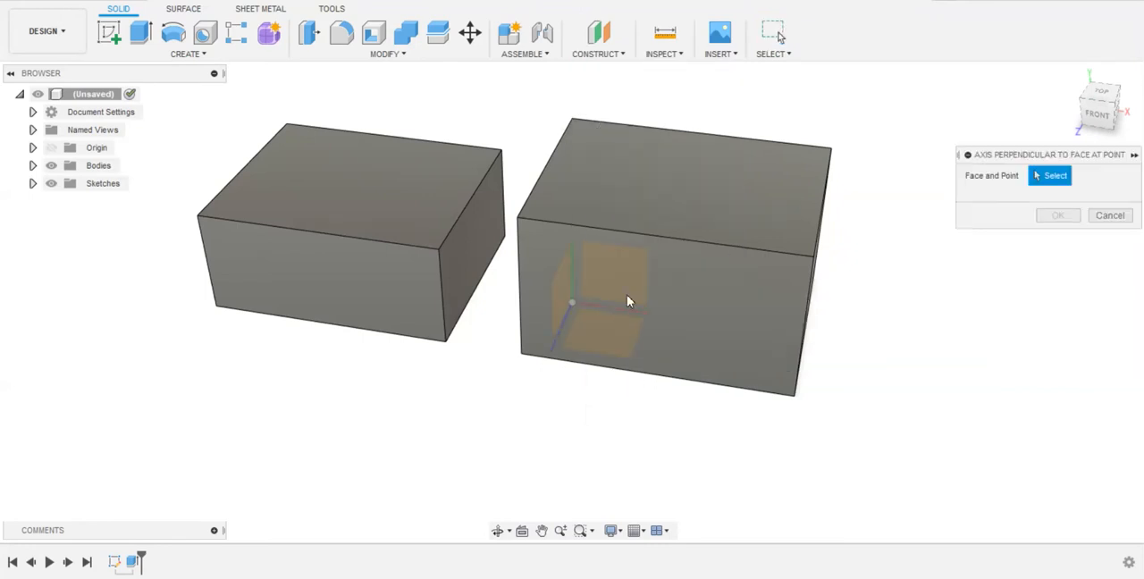
click(701, 191)
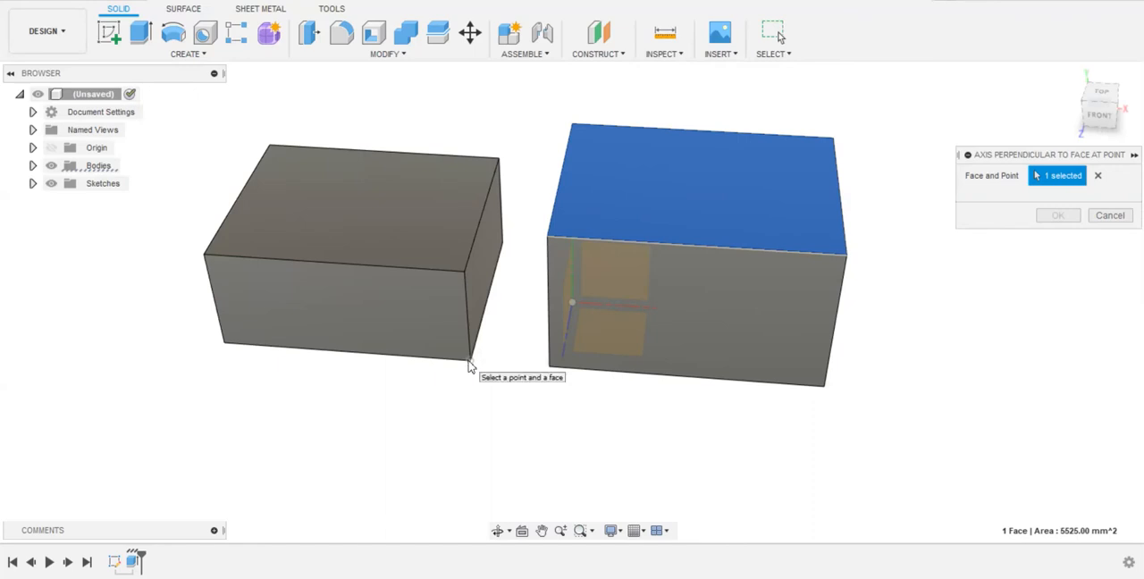
click(472, 361)
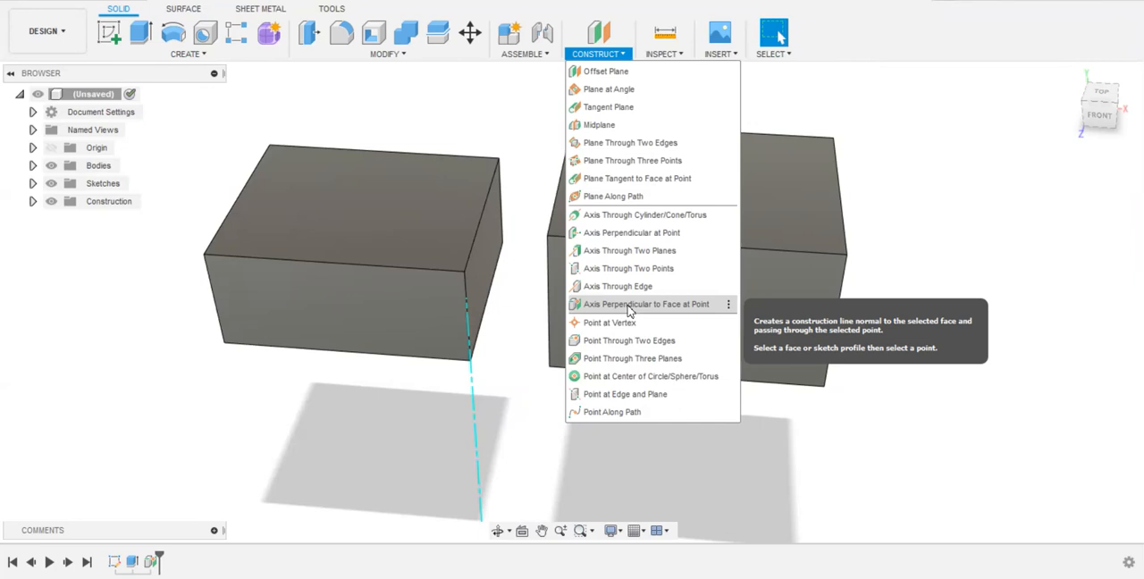
Step: Start a second perpendicular axis and pick the other box's side face
click(646, 304)
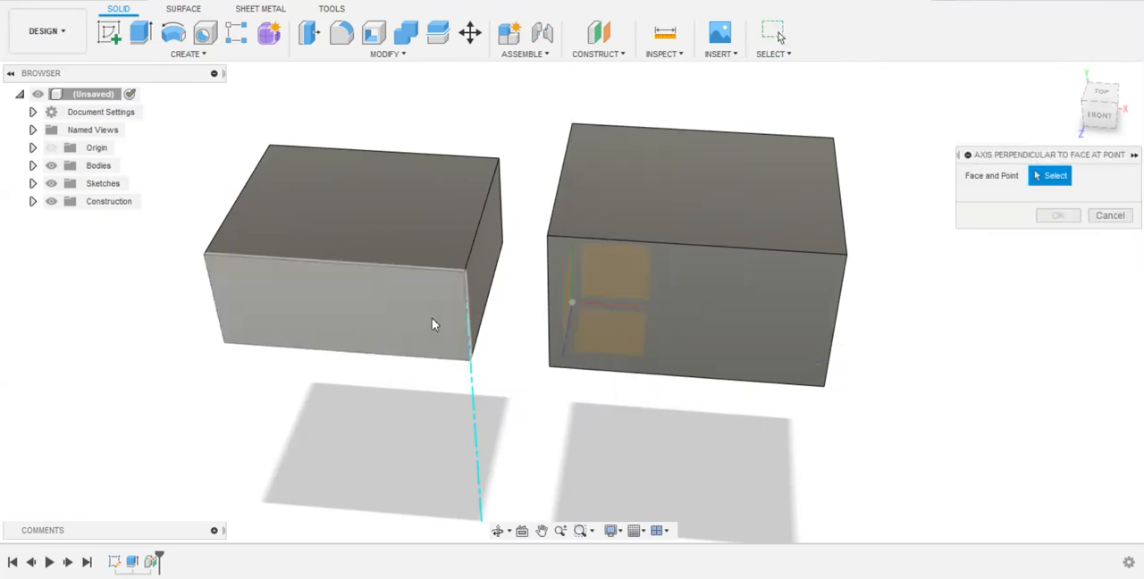
mouse_move(711, 310)
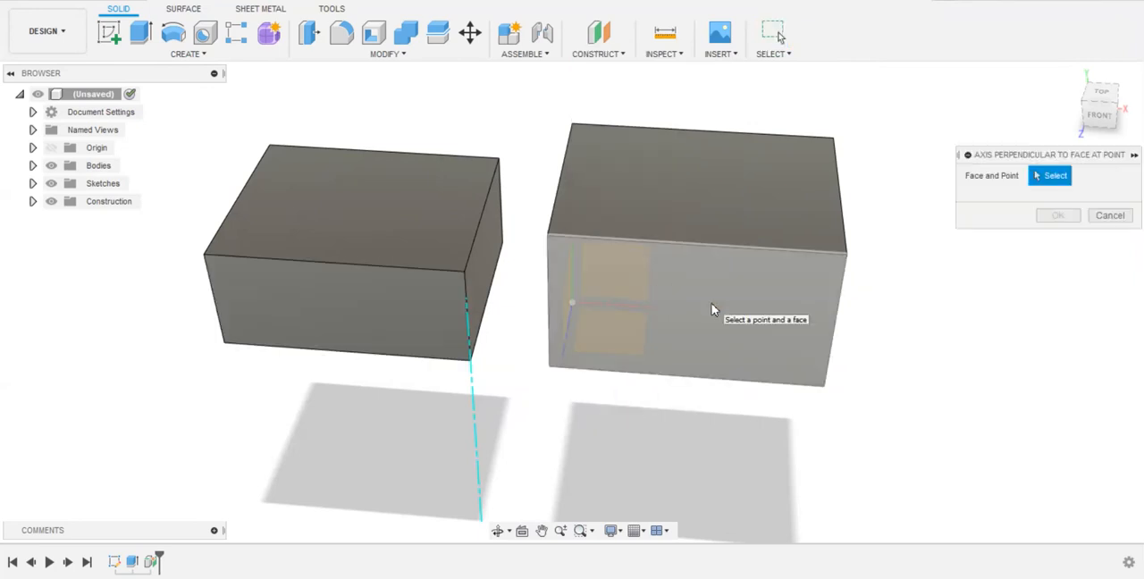
mouse_move(275, 151)
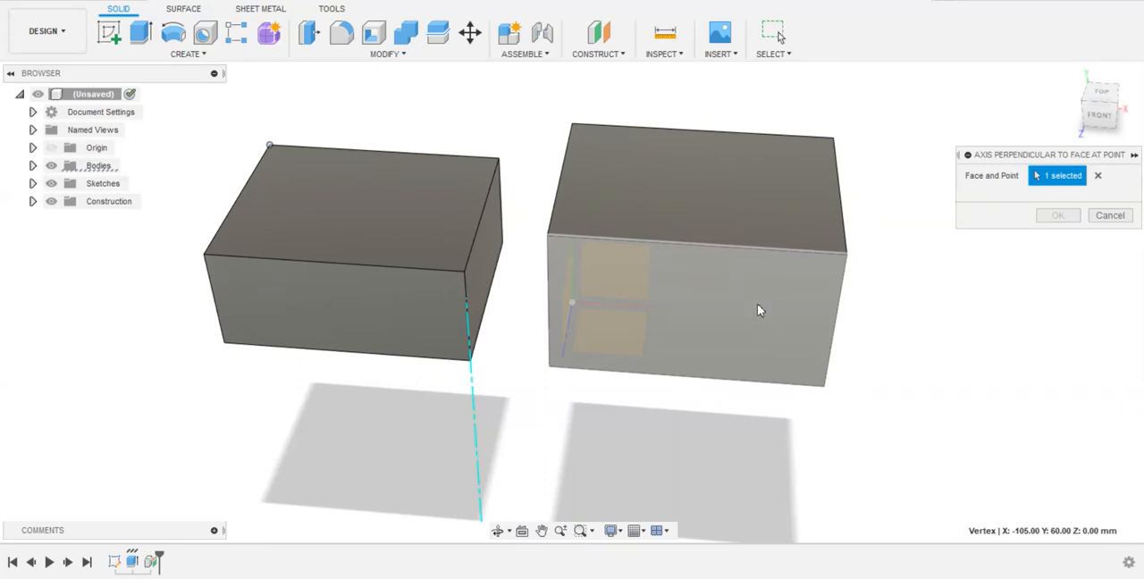
click(760, 311)
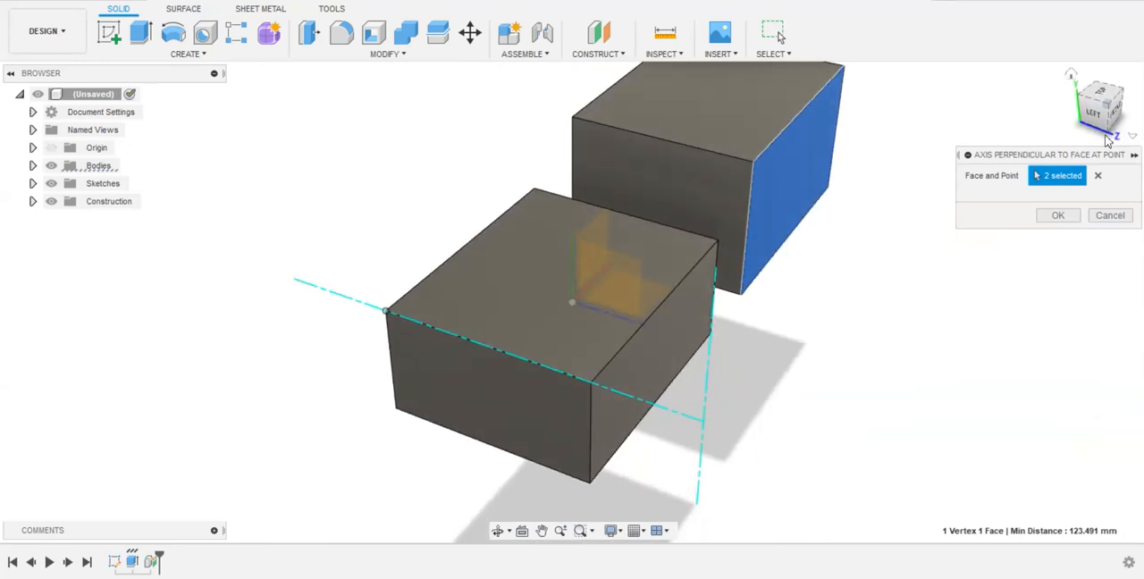
mouse_move(436, 175)
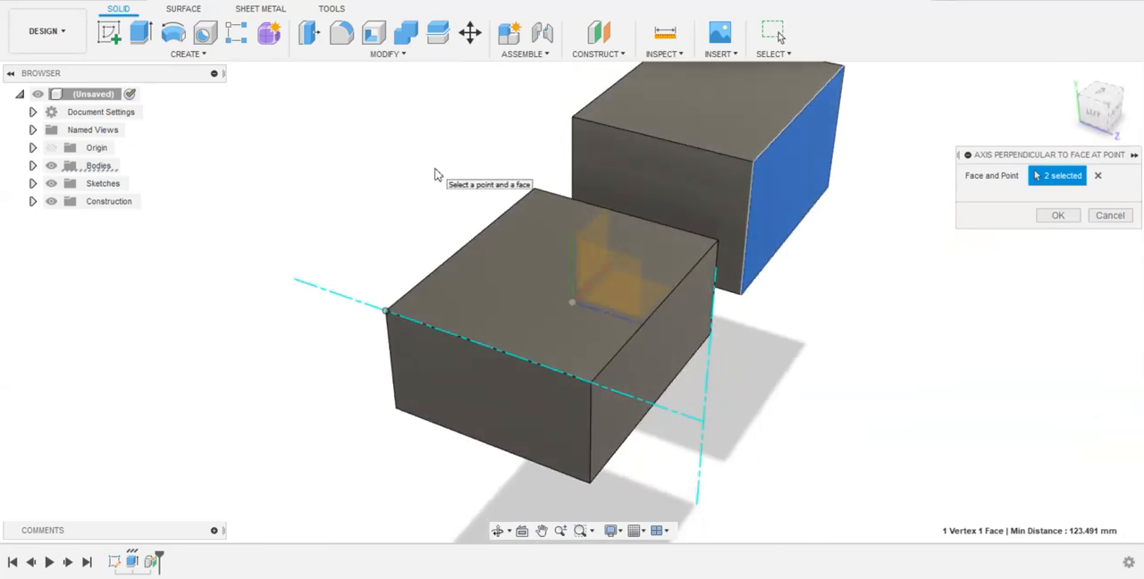
mouse_move(308, 277)
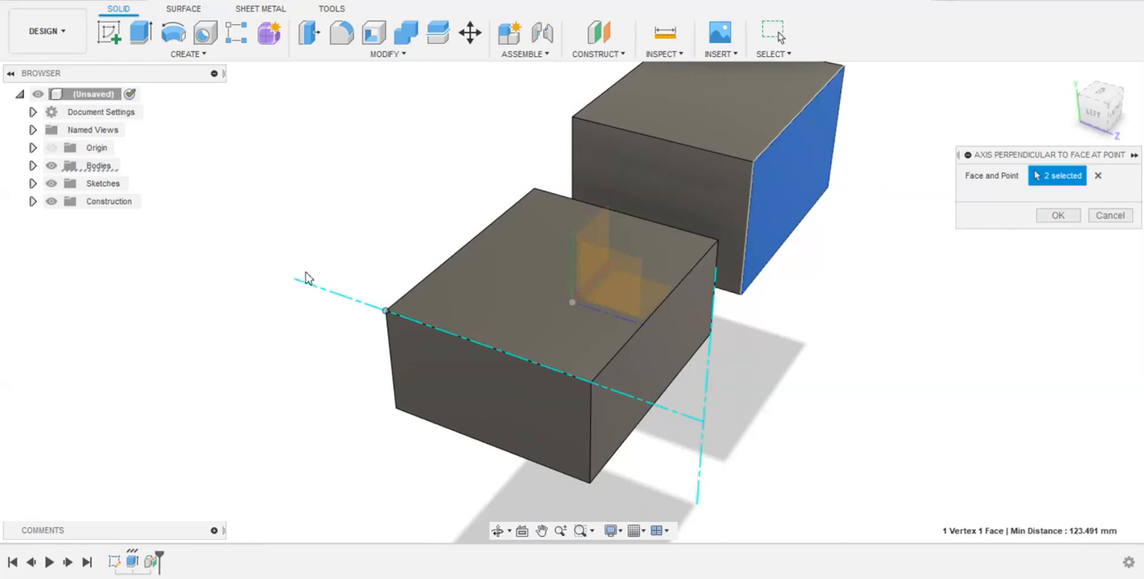
mouse_move(681, 401)
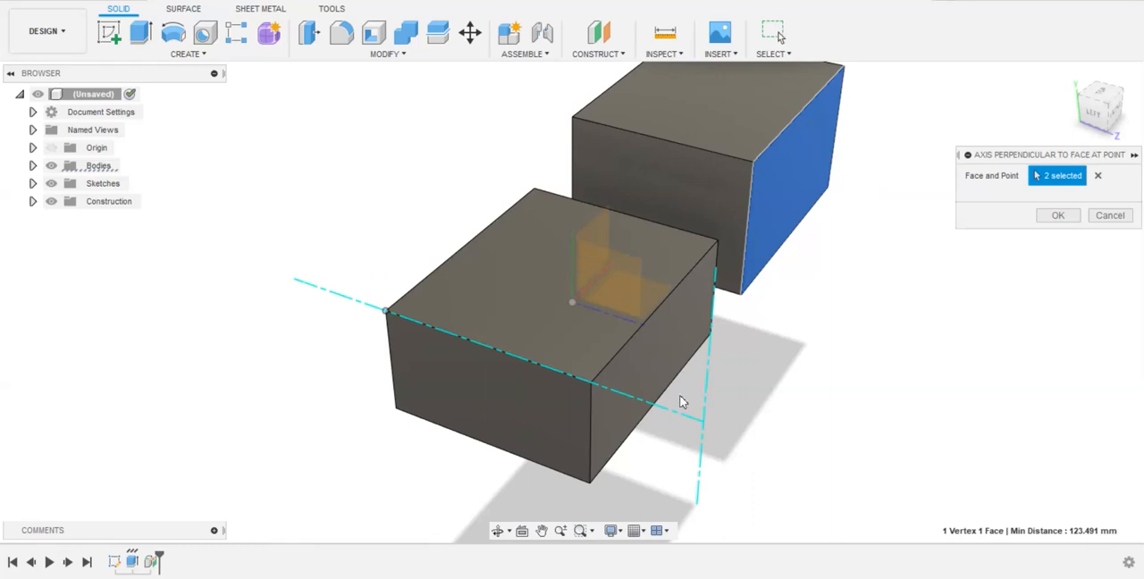